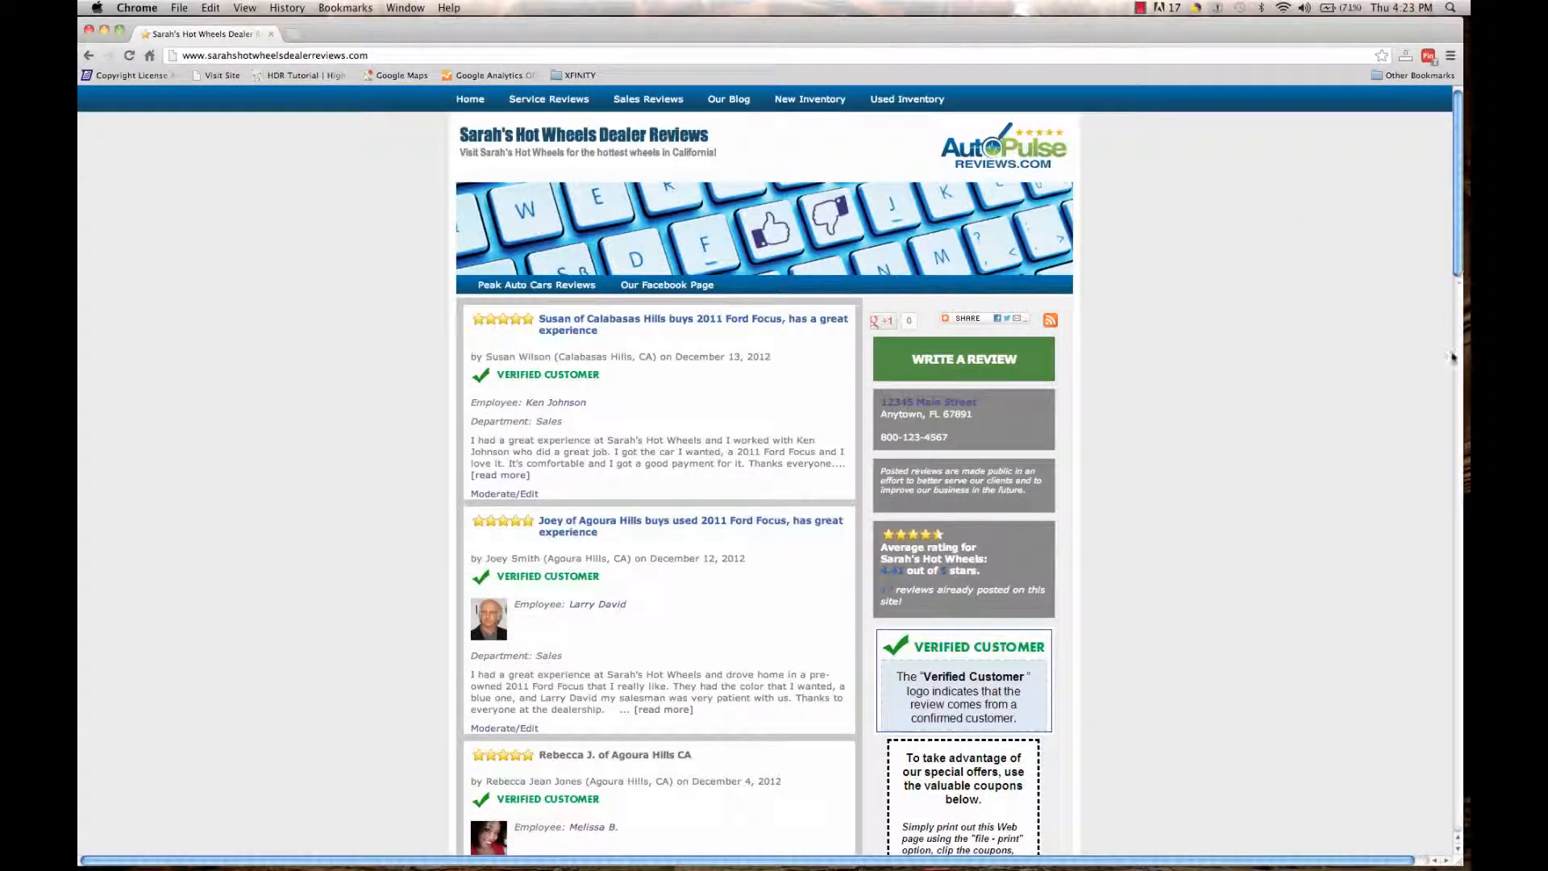
# Reach the admin dashboard's Custom Image and Custom Link fields after leaving the public review page.
pyautogui.scroll(-3)
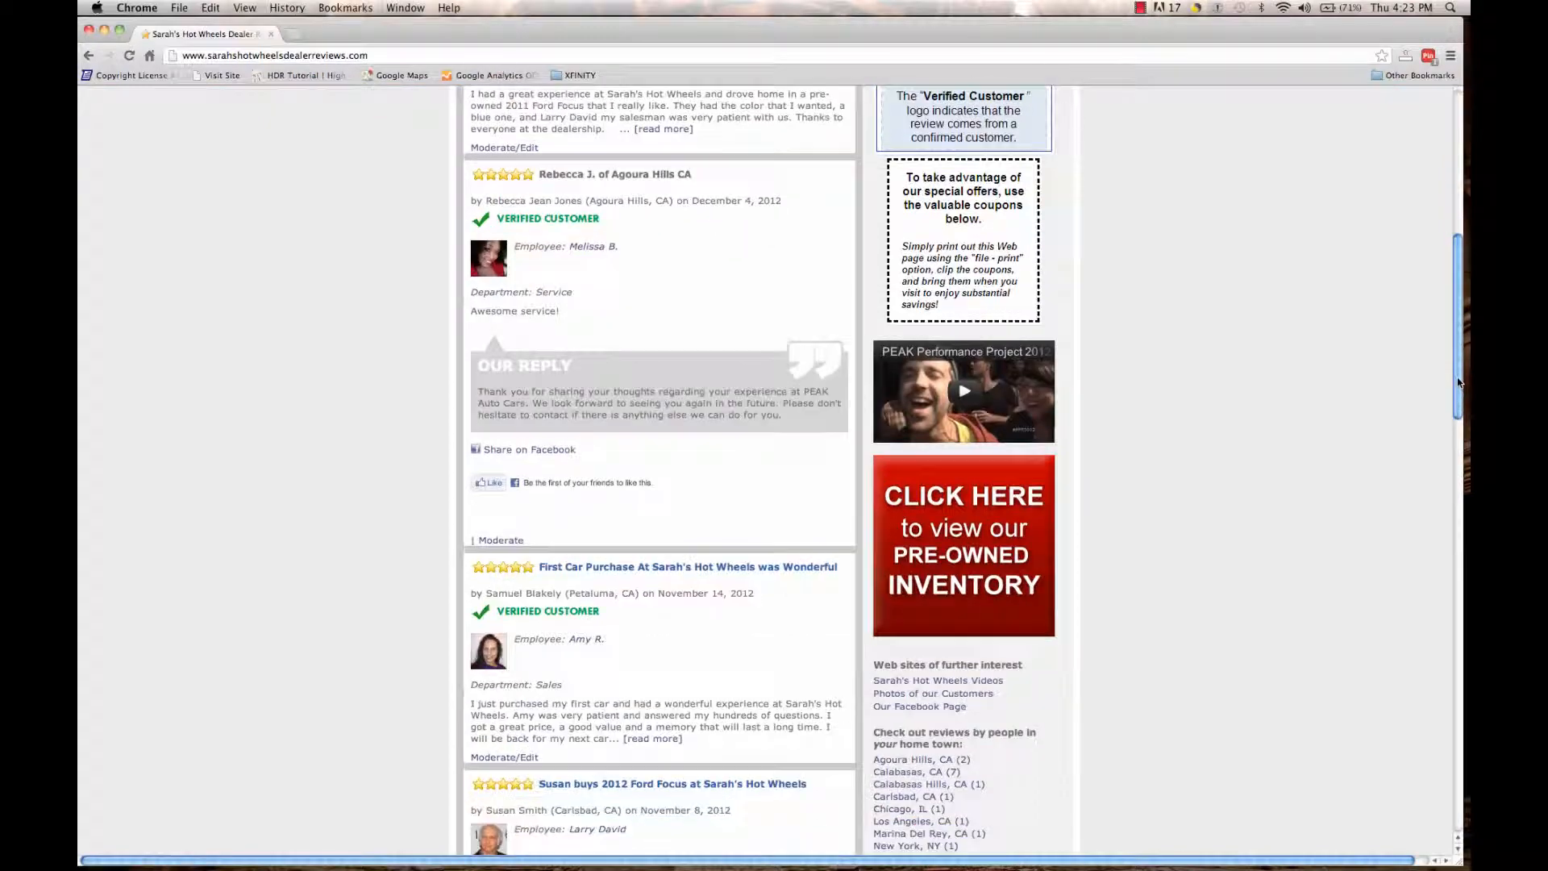
pyautogui.scroll(3)
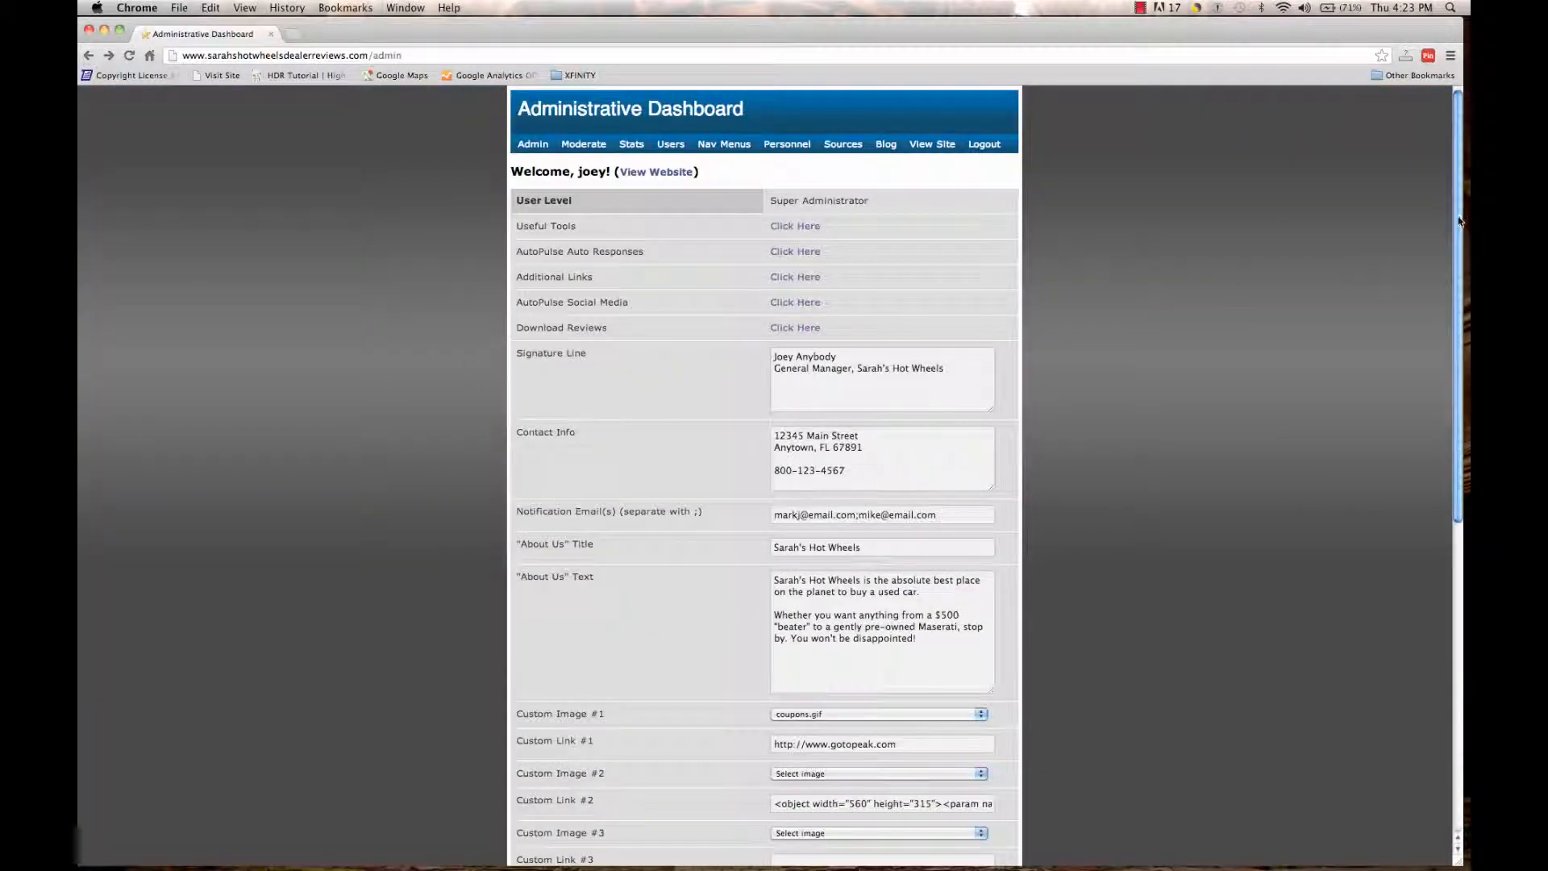
pyautogui.scroll(-3)
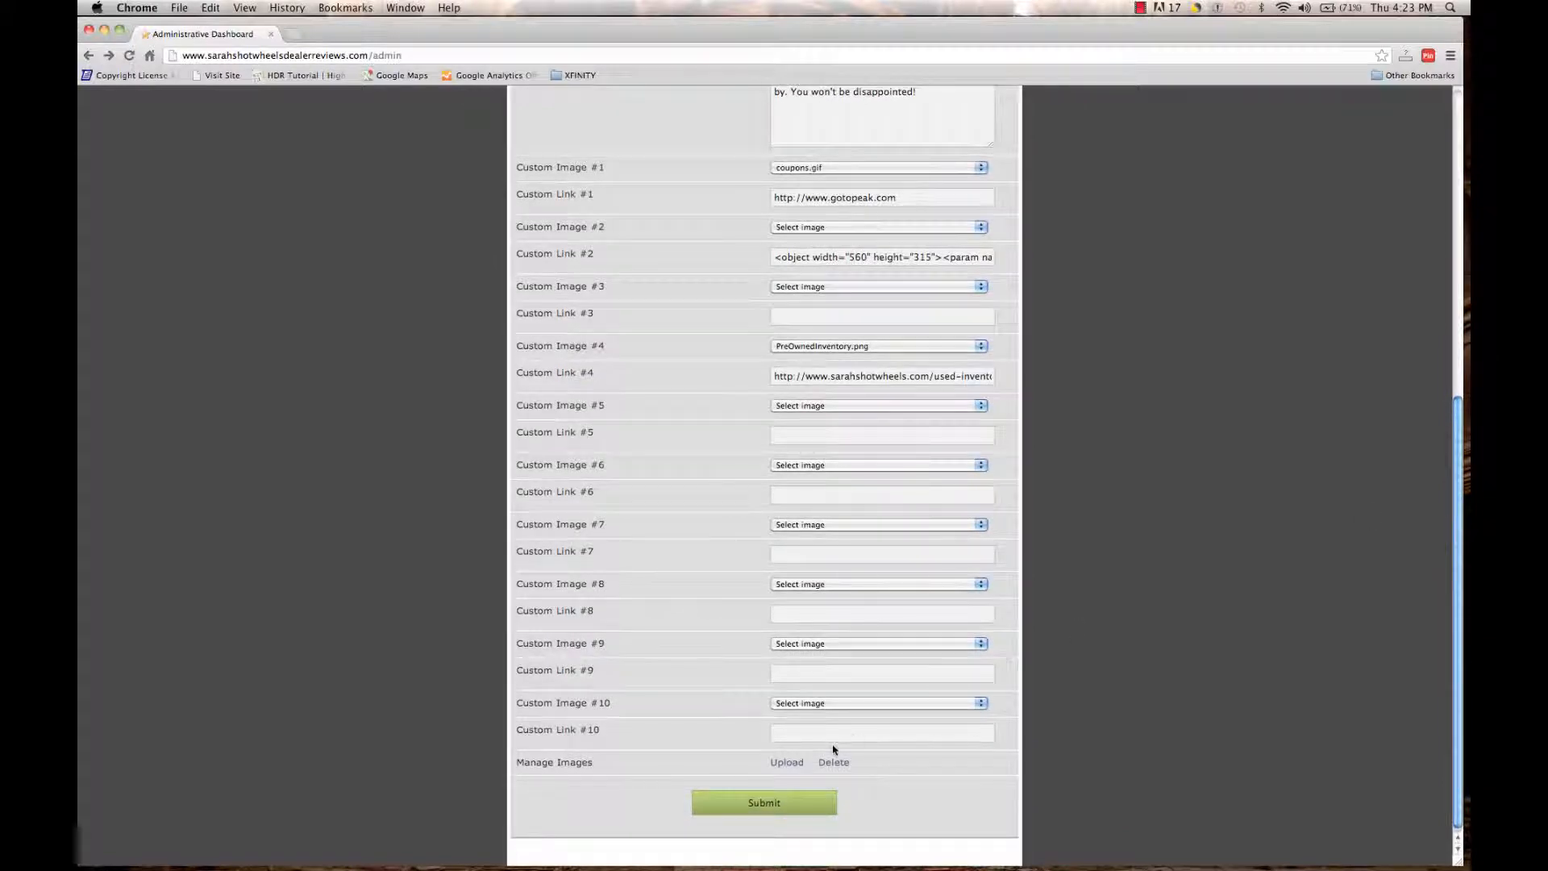
# Upload WorldHyundaiBW2.jpeg through Manage Images and get the upload confirmation message.
pyautogui.click(787, 761)
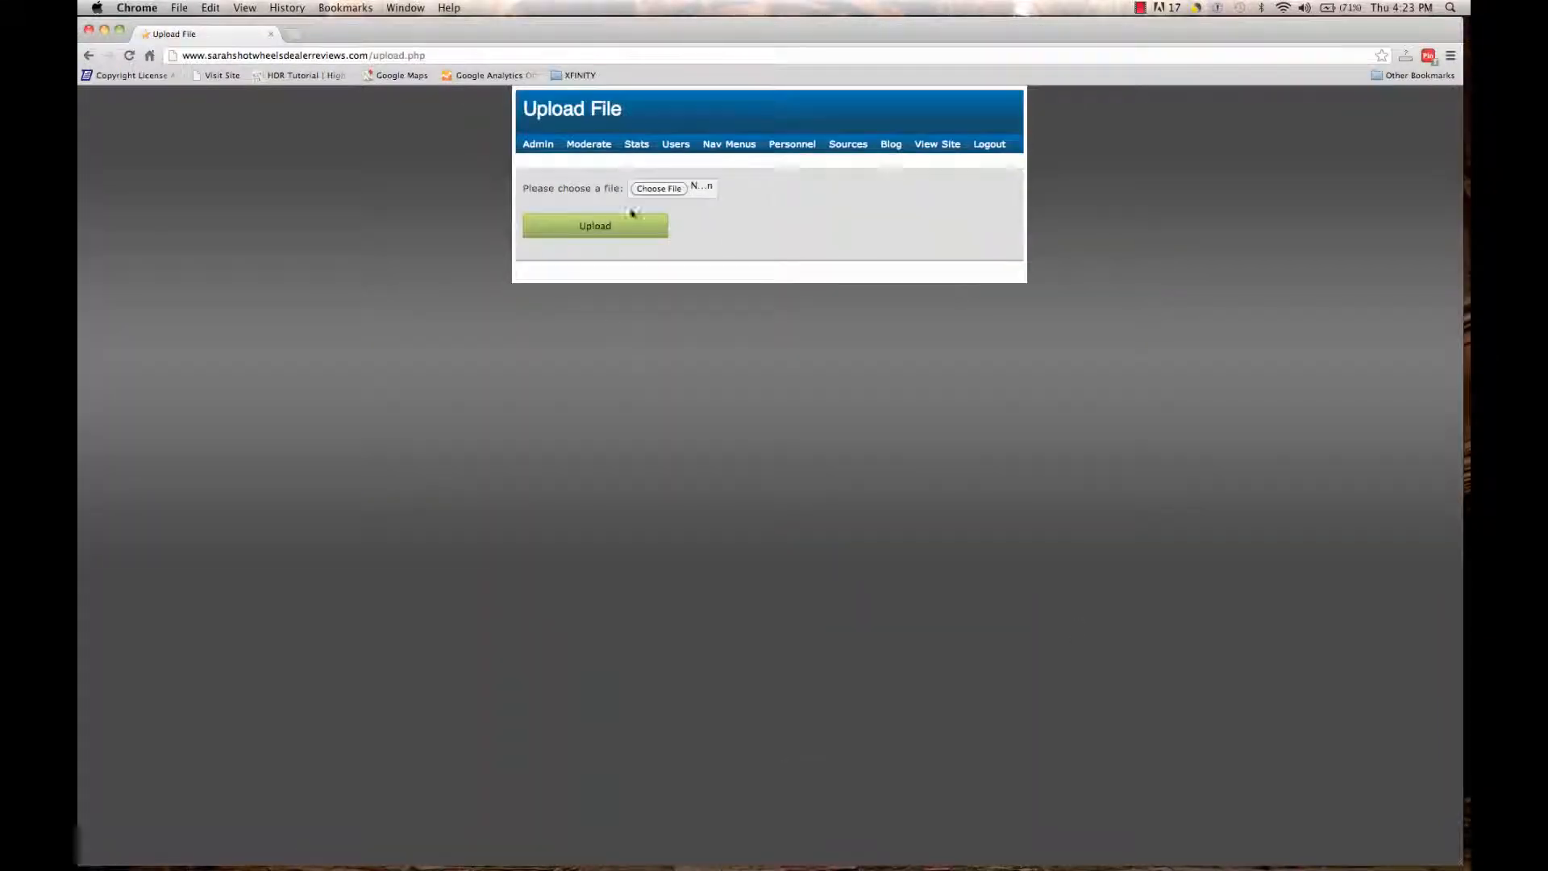
pyautogui.click(658, 189)
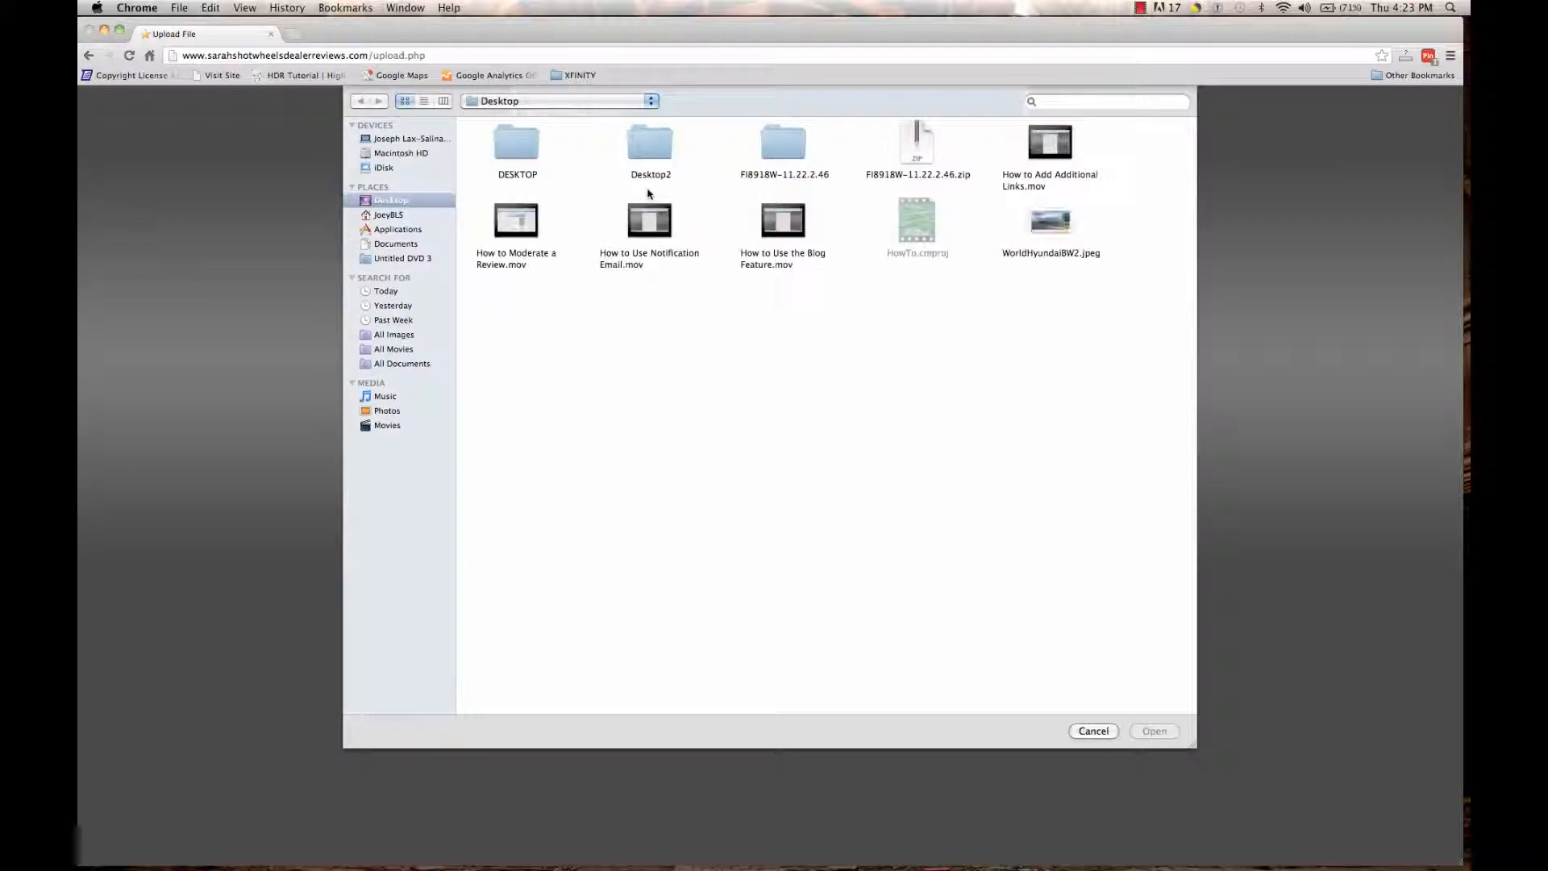
pyautogui.click(1050, 220)
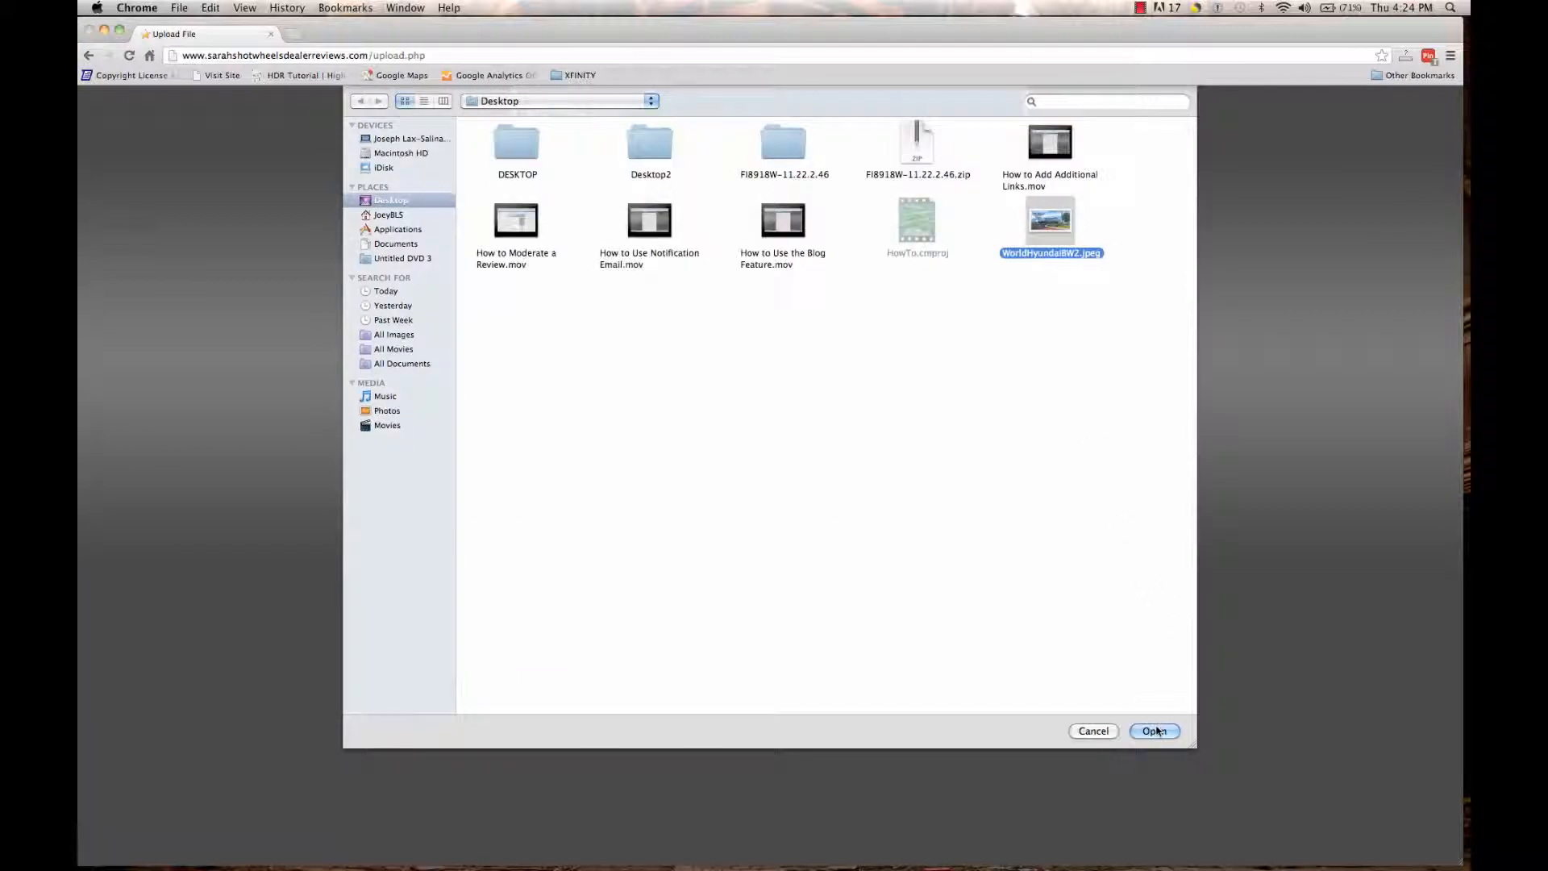
pyautogui.click(1154, 731)
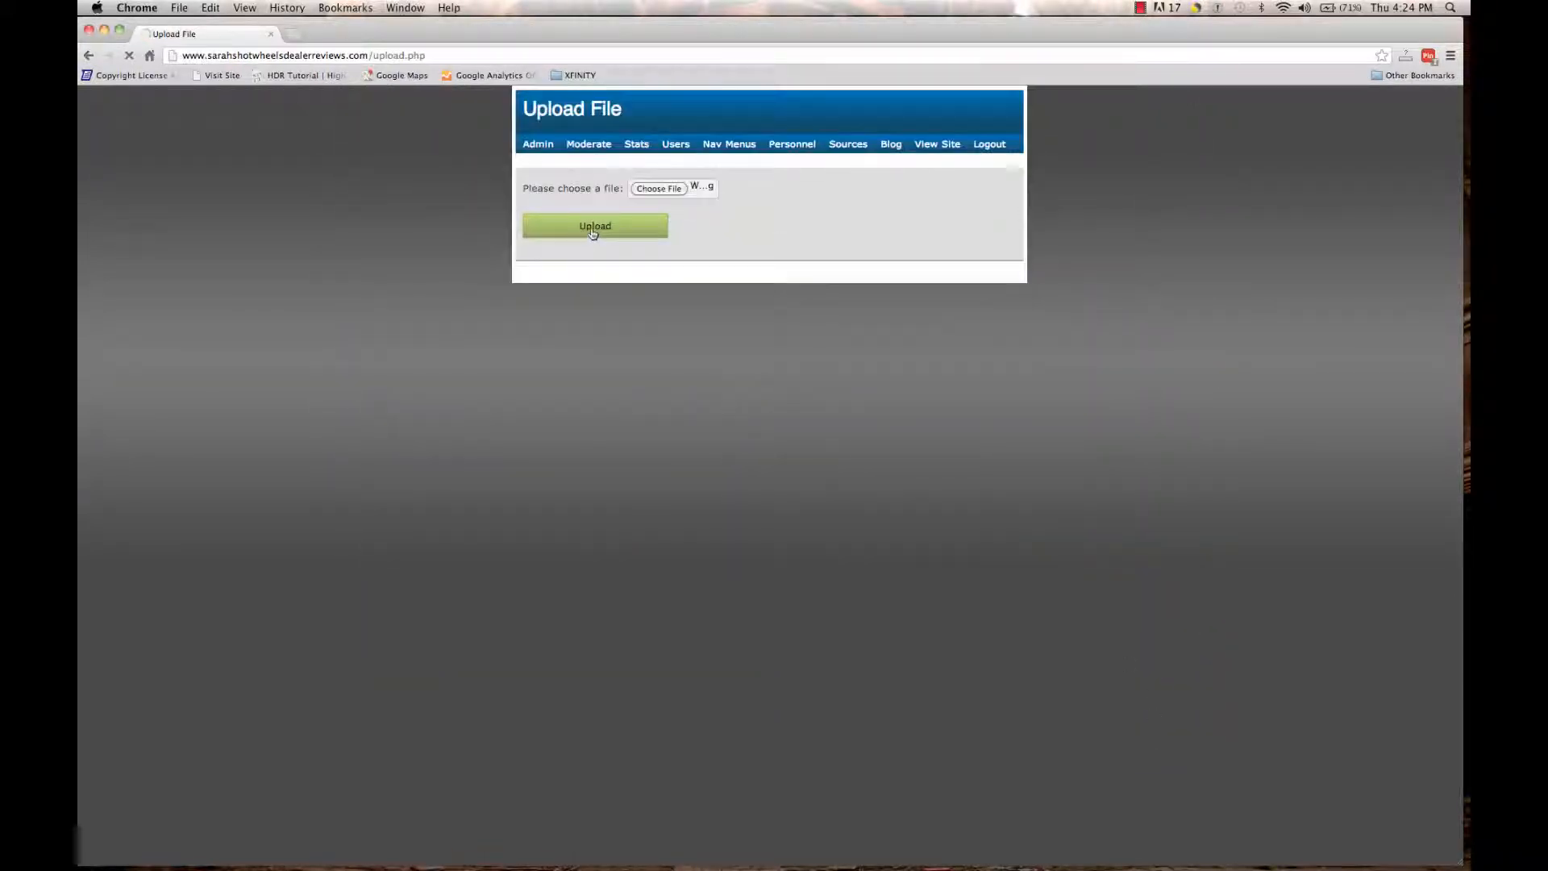
pyautogui.click(596, 226)
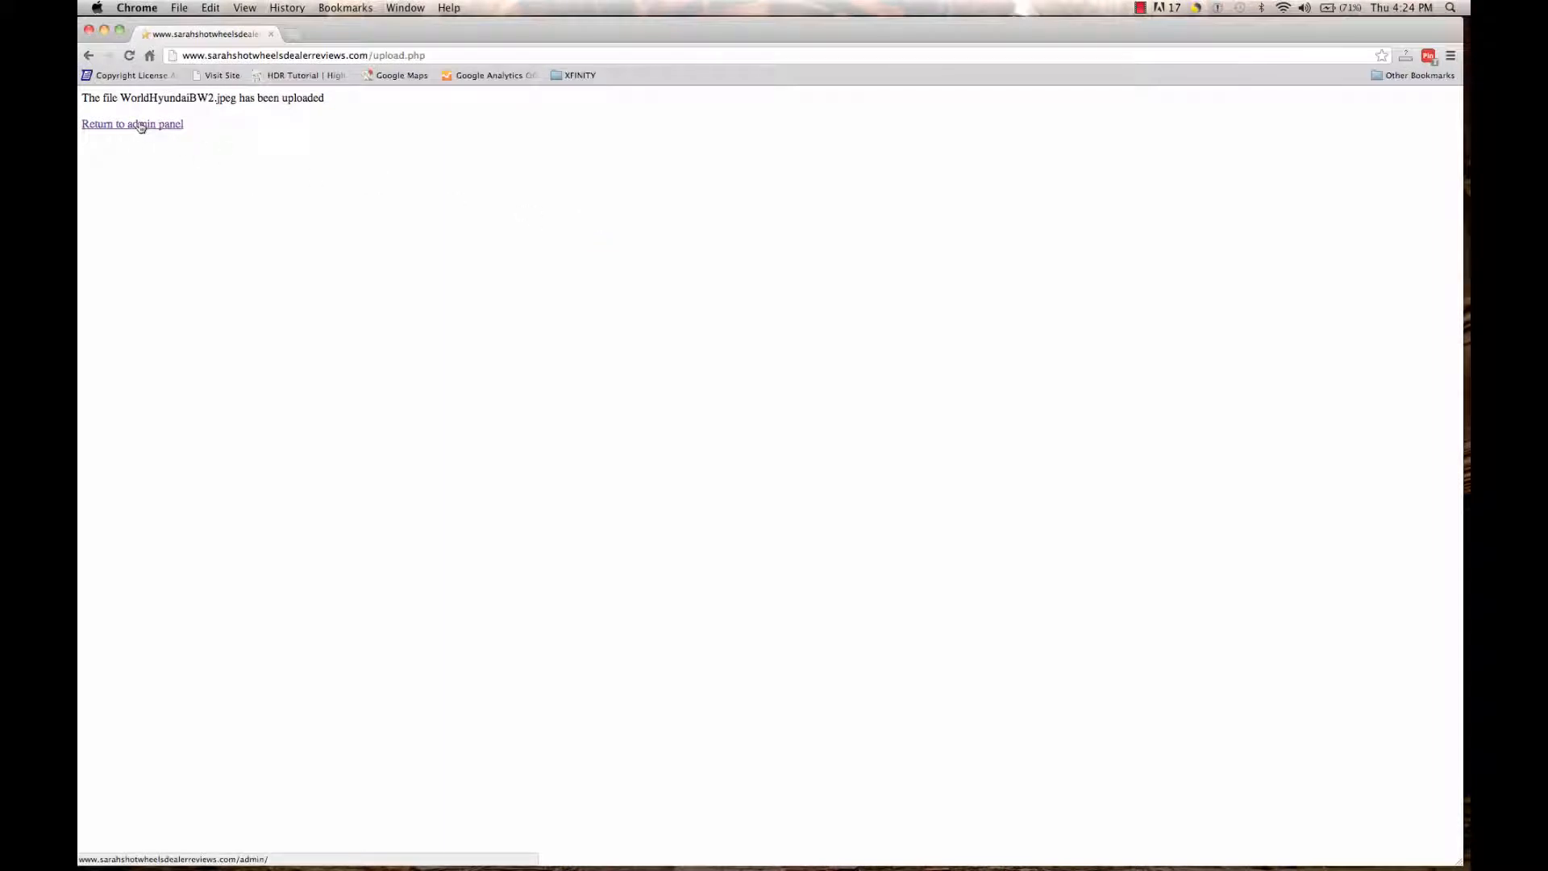
# Return to the admin panel and bring the still-unset Custom Image #3 field into view.
pyautogui.click(132, 124)
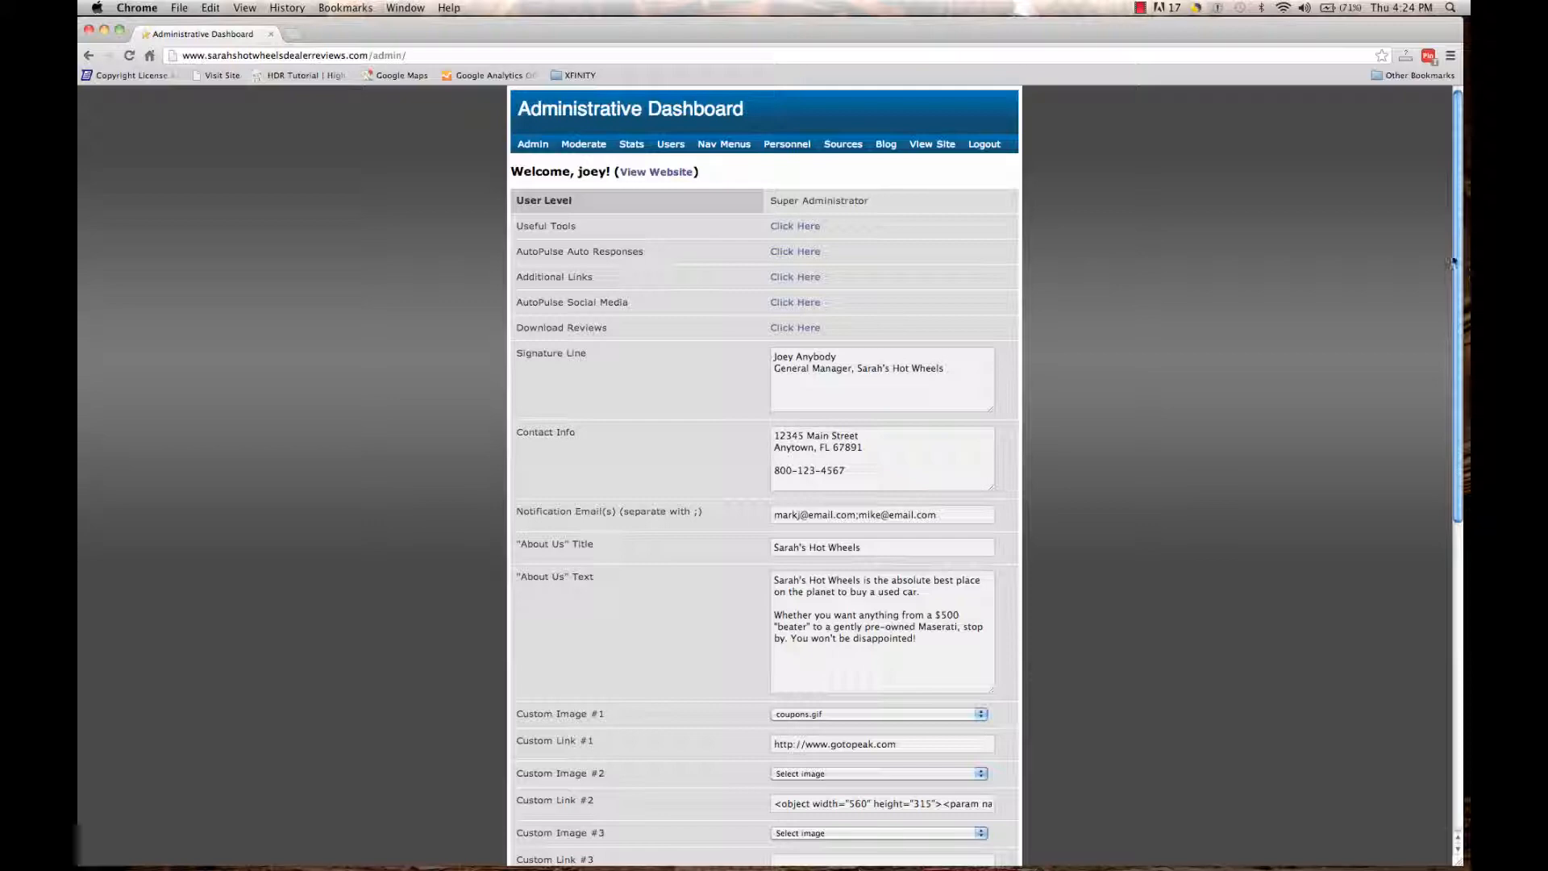
pyautogui.scroll(-3)
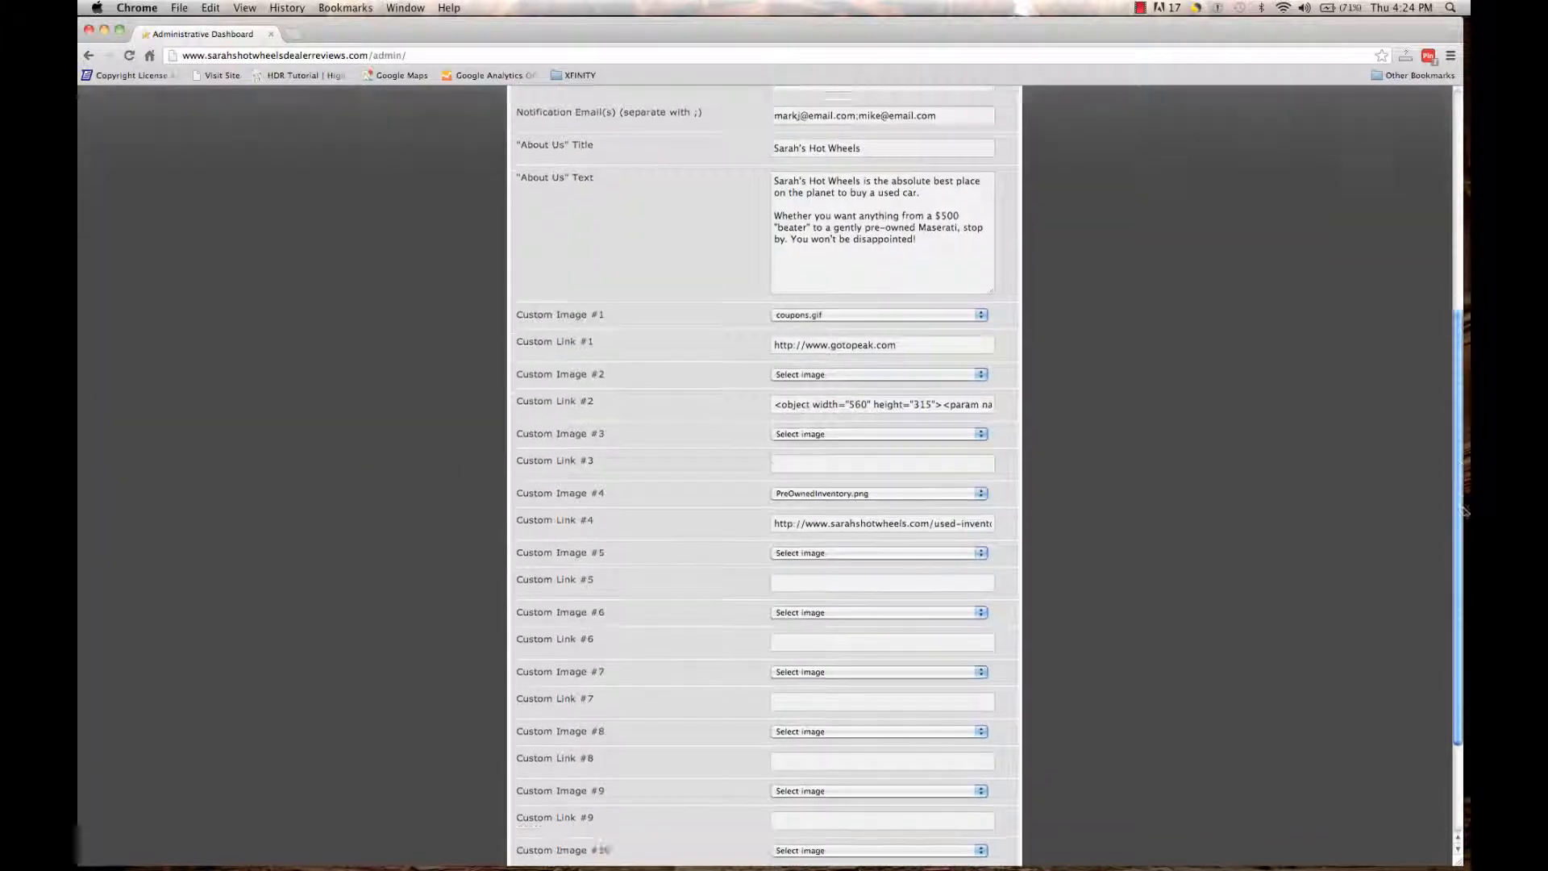
pyautogui.scroll(-3)
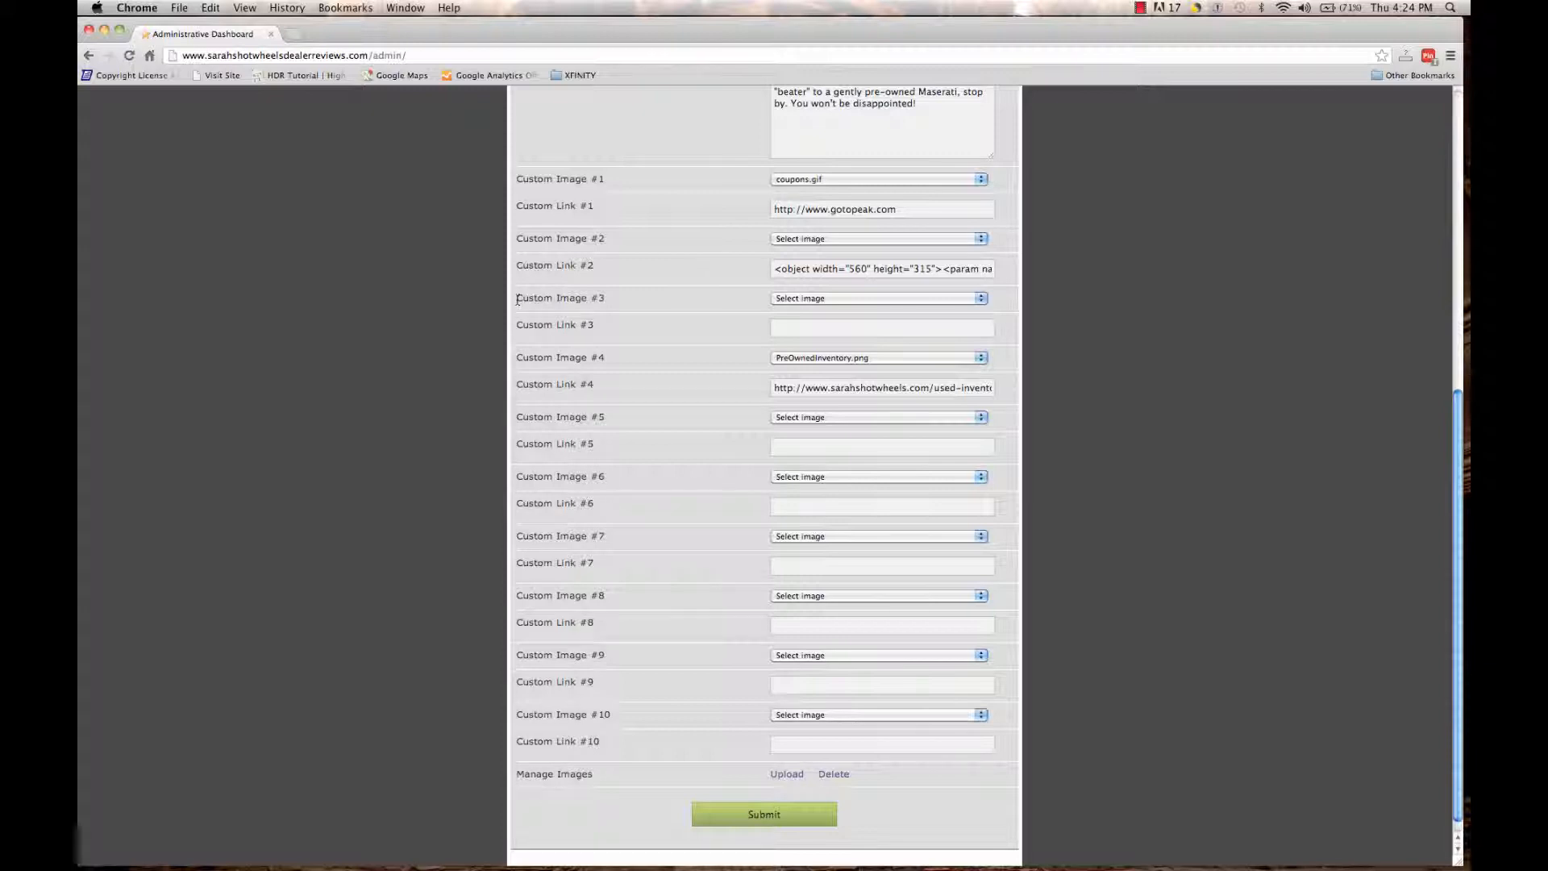
pyautogui.doubleClick(559, 296)
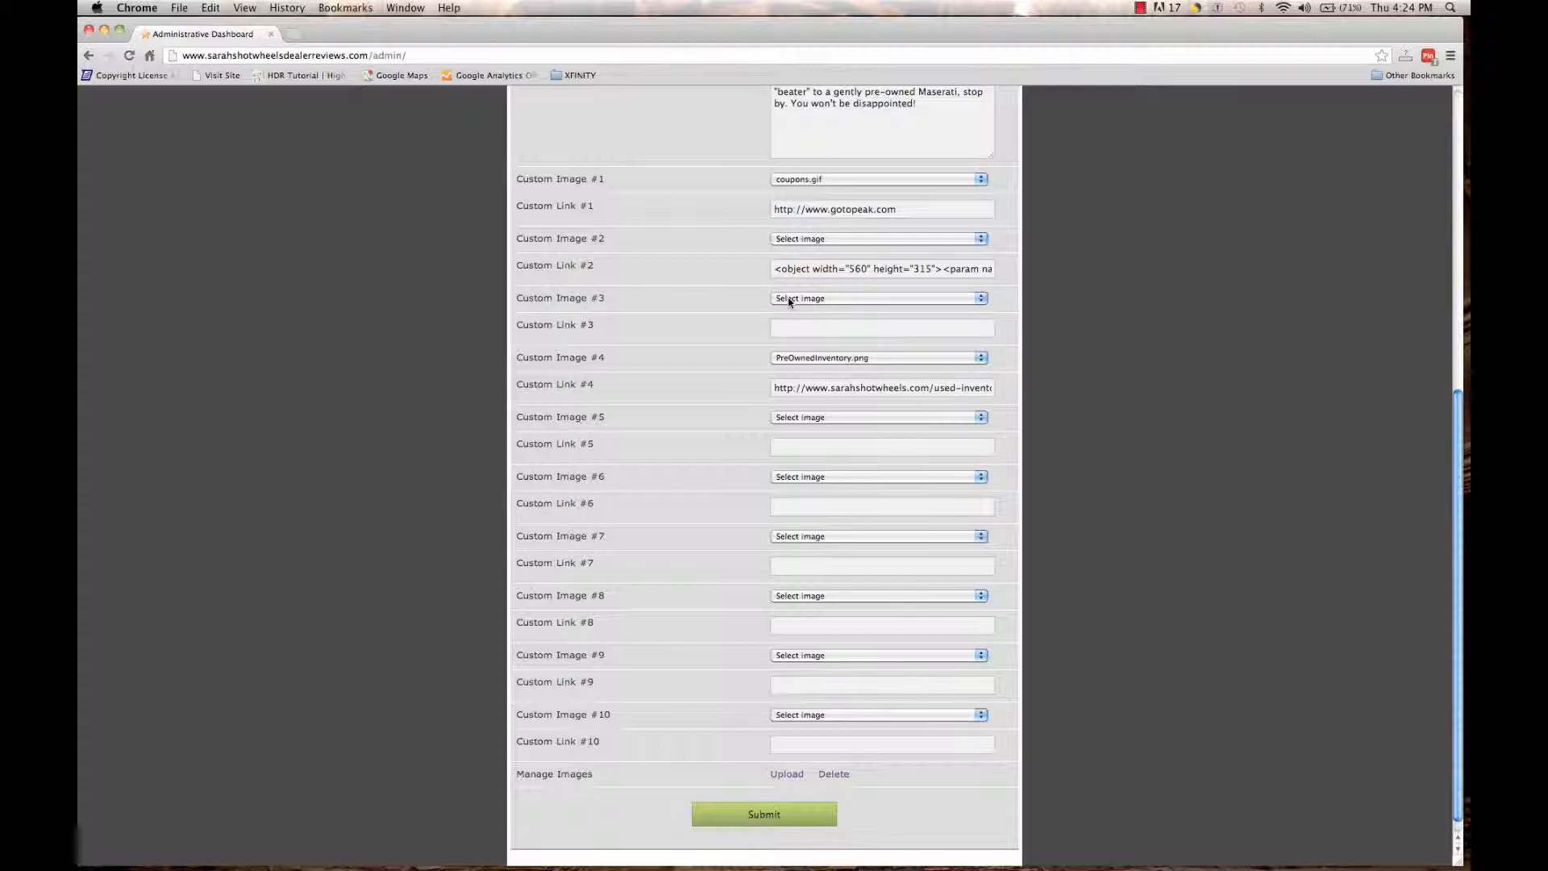
pyautogui.click(877, 297)
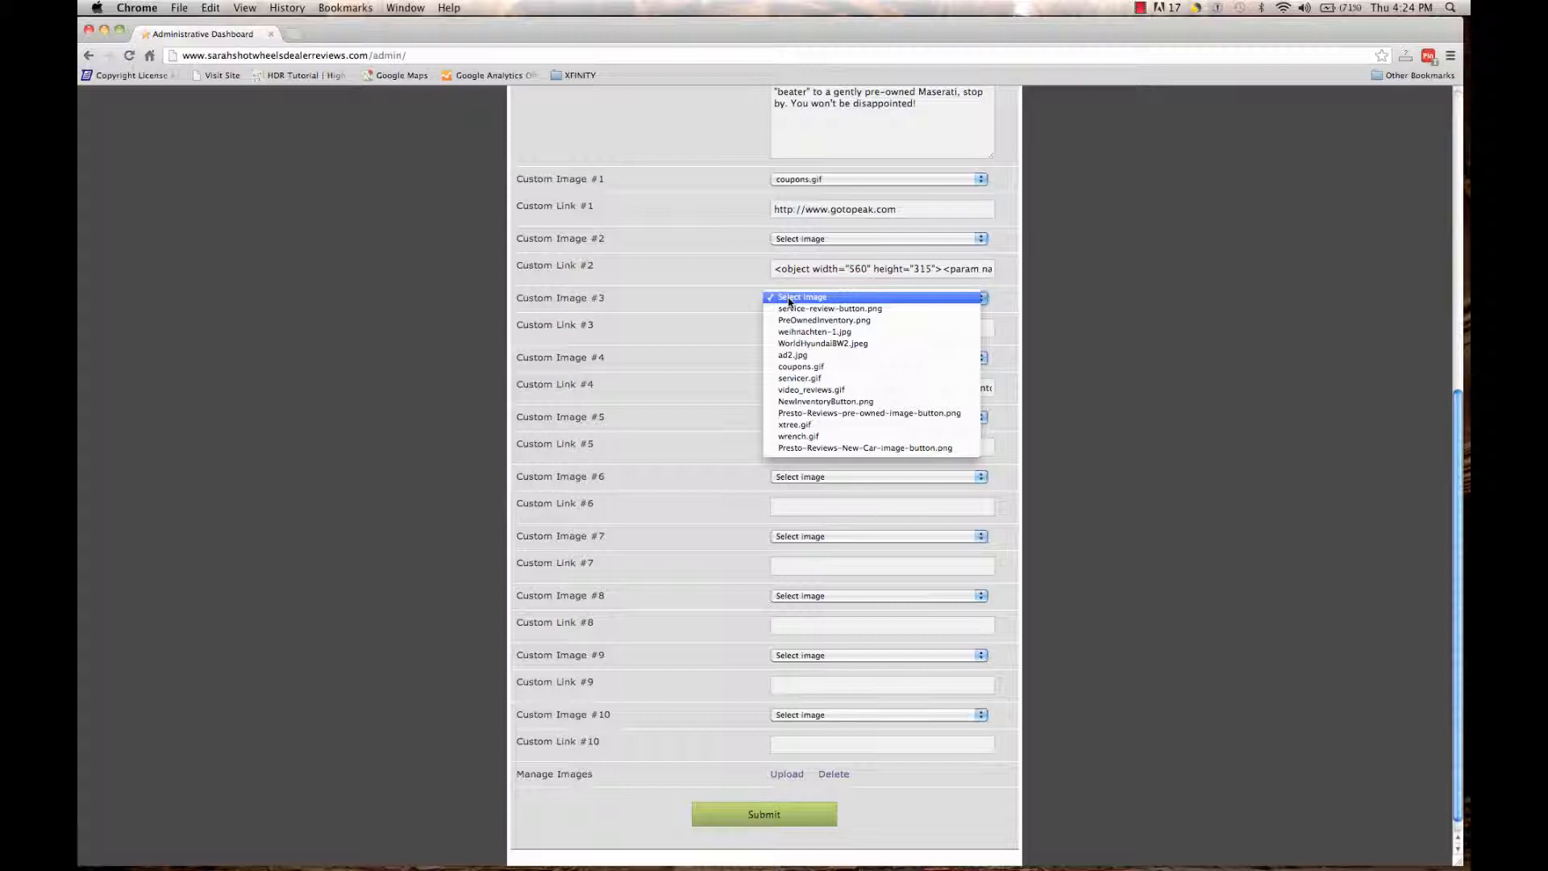
pyautogui.moveTo(822, 342)
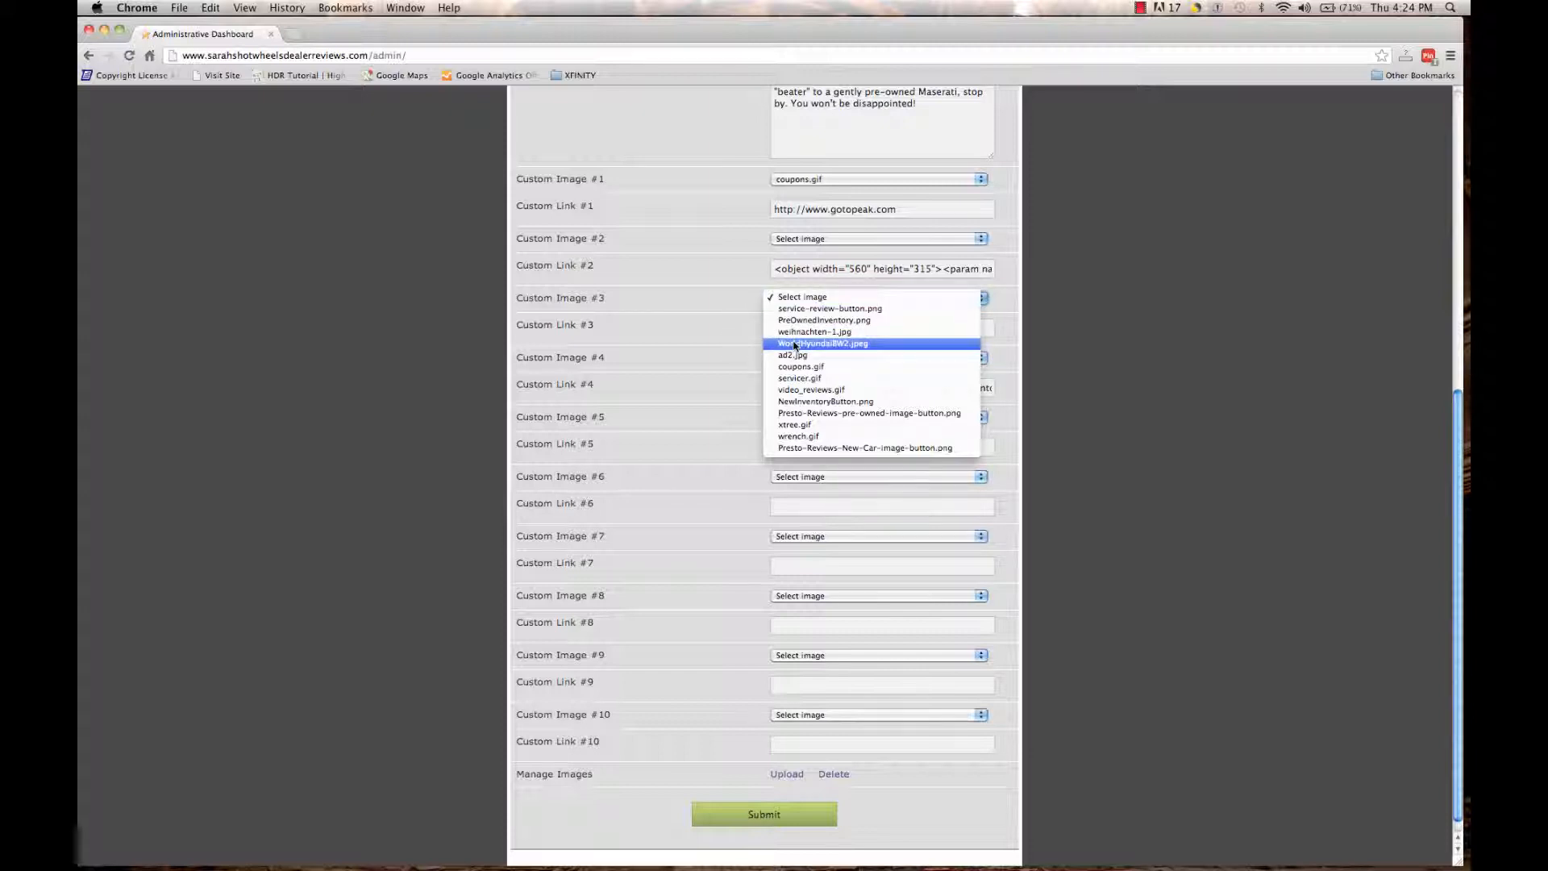
pyautogui.click(821, 344)
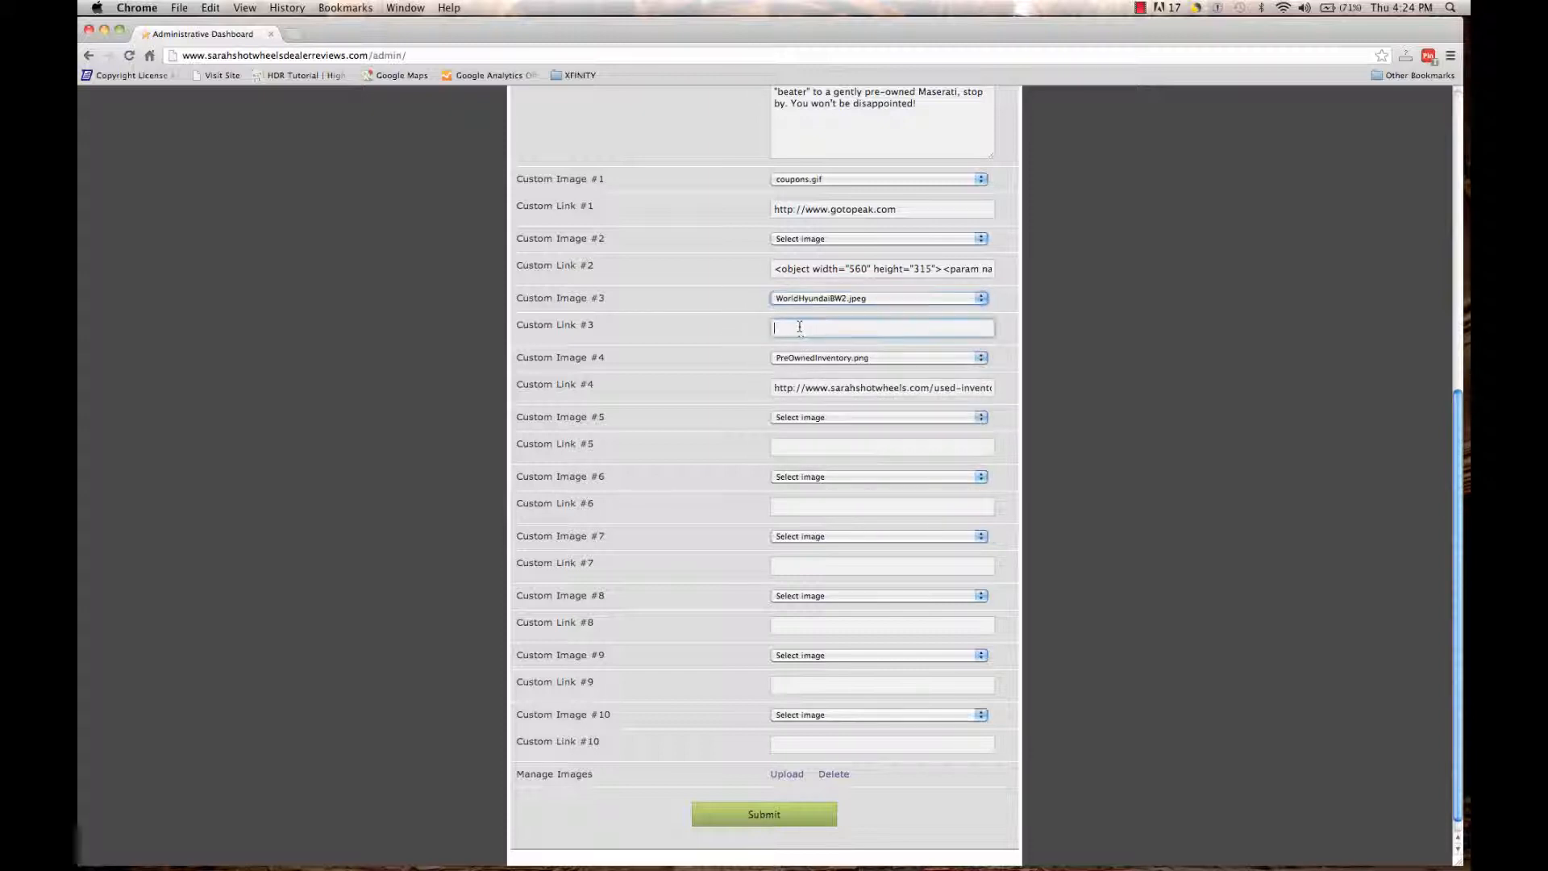
pyautogui.write('http://www.worldhyundaidealer.com')
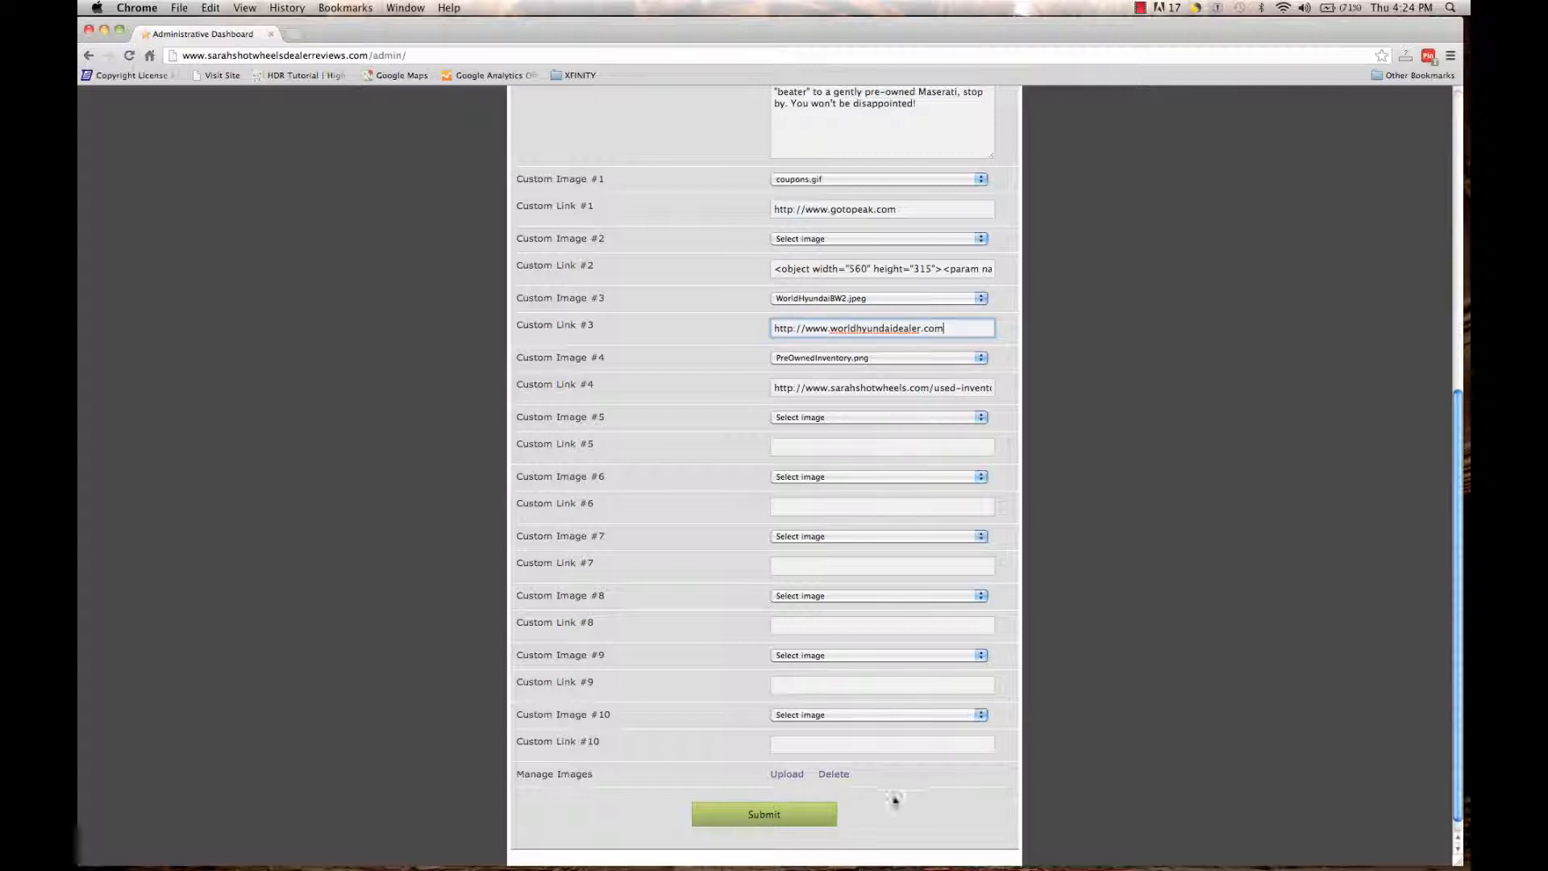
pyautogui.moveTo(763, 812)
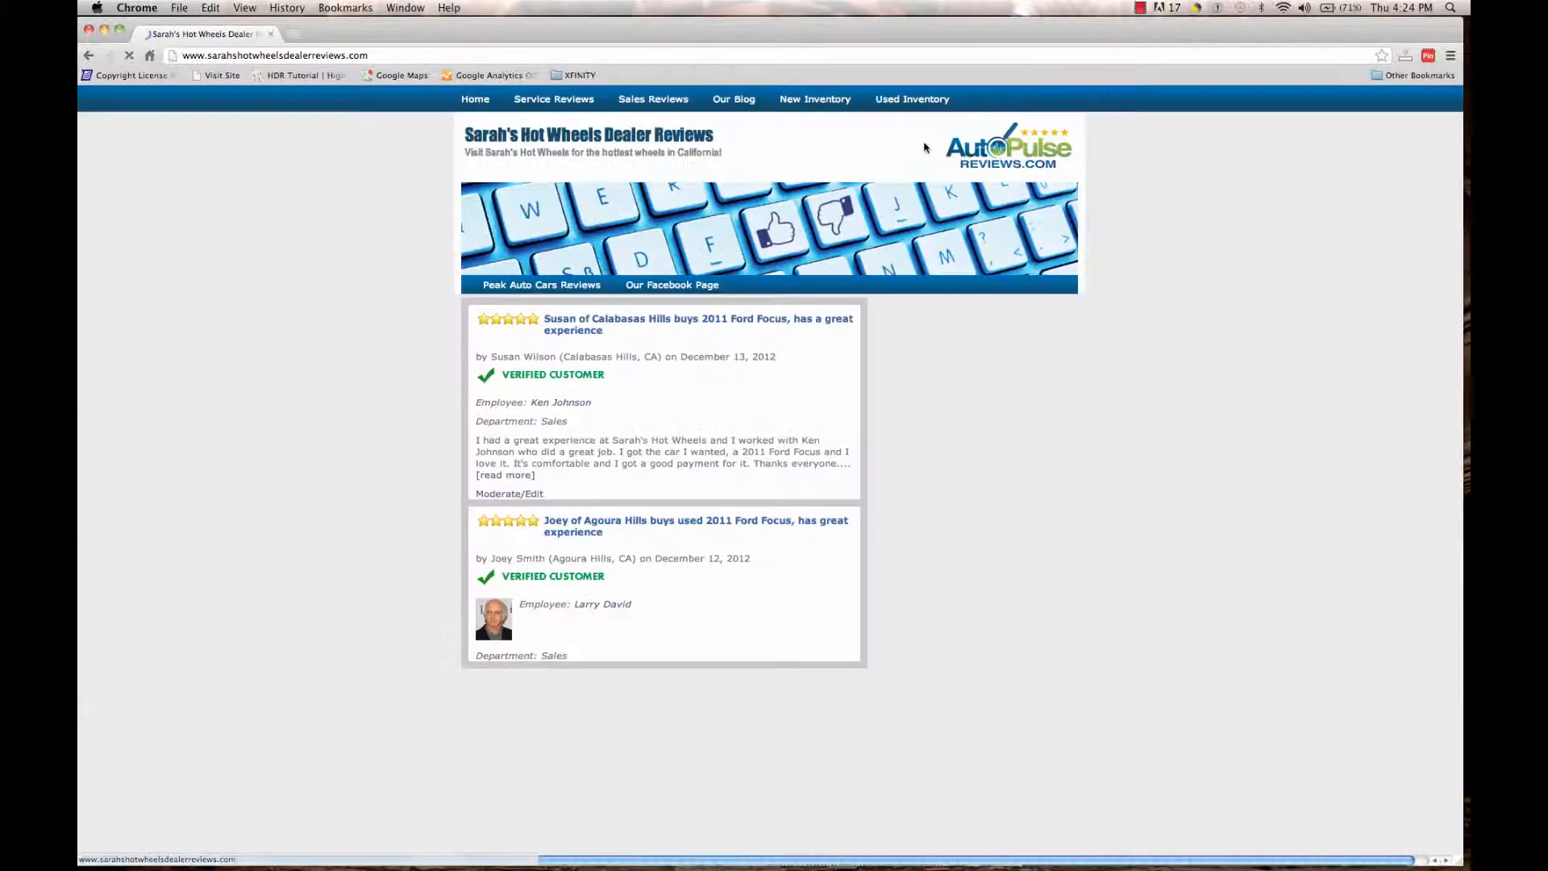
# Scroll the public review page to see the World Hyundai dealership photo in the right sidebar.
pyautogui.scroll(-3)
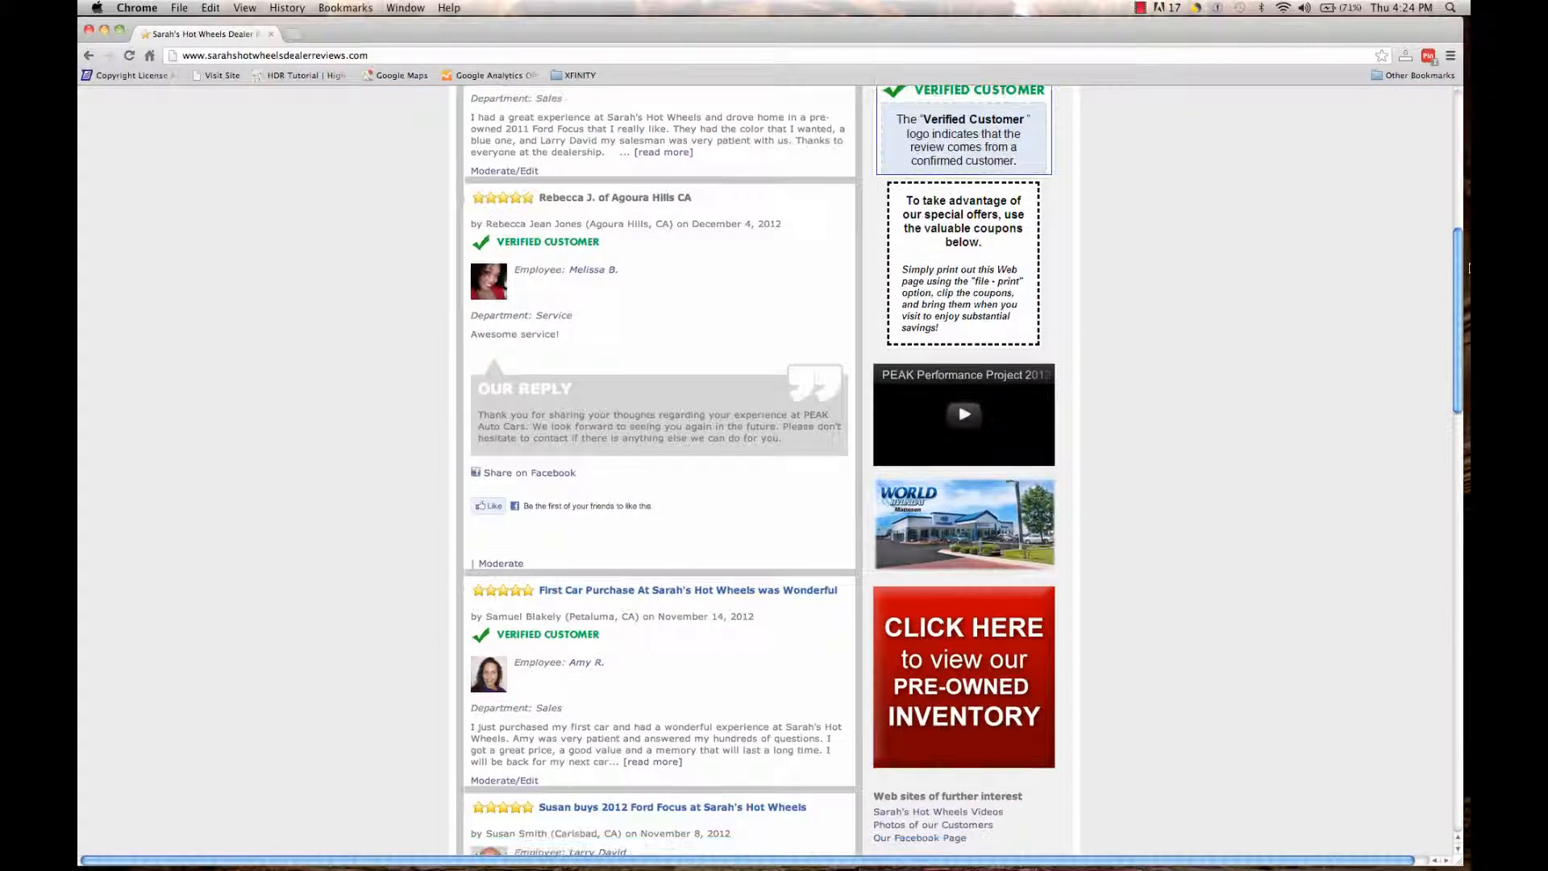
pyautogui.scroll(-3)
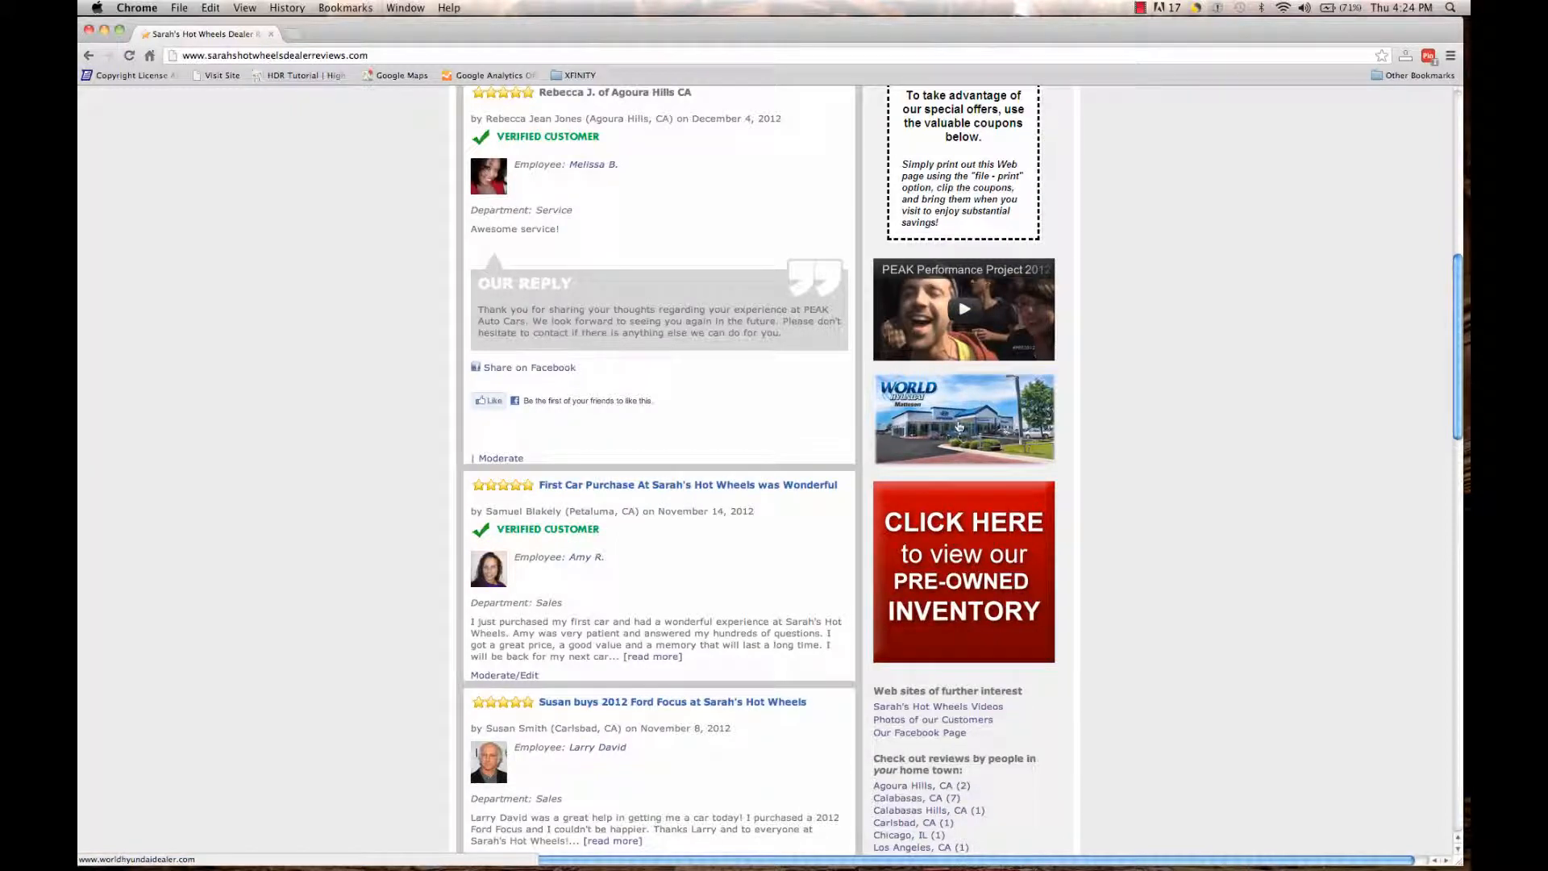
pyautogui.moveTo(1146, 384)
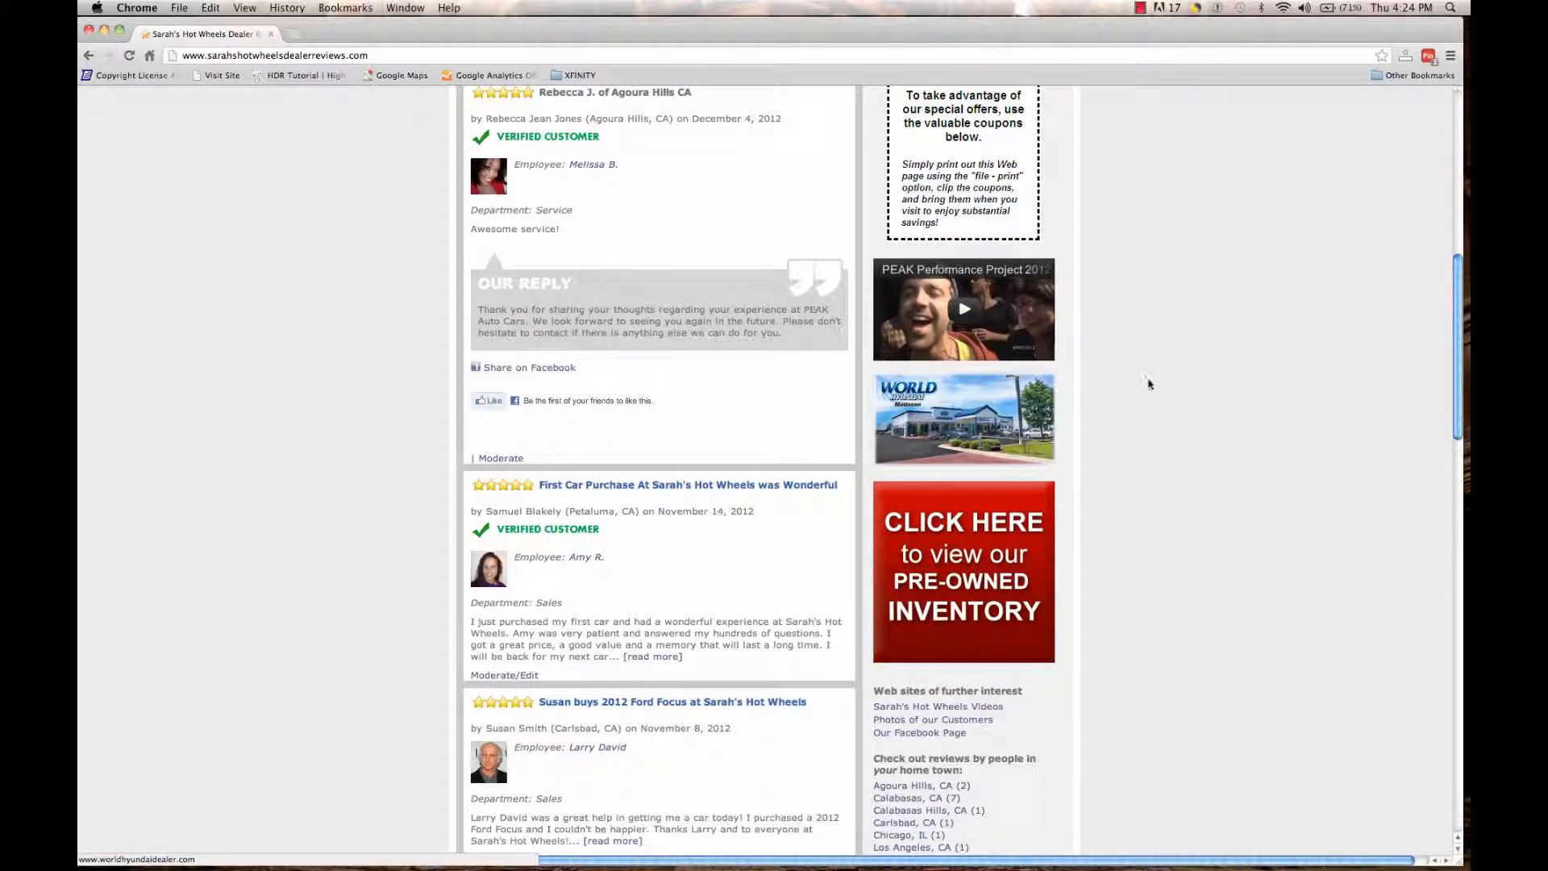